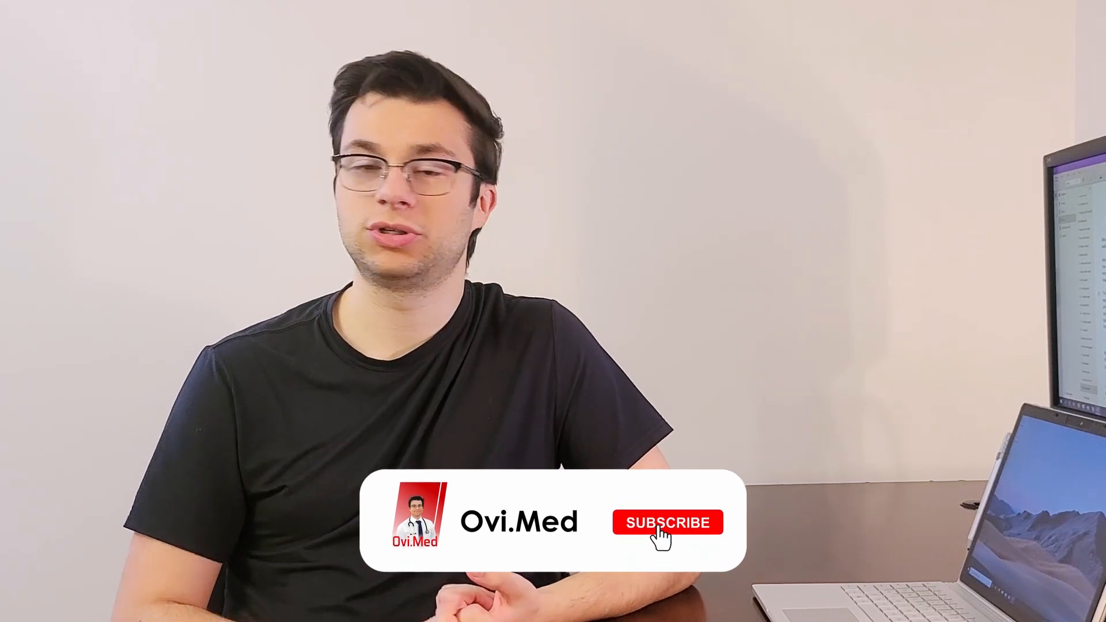
left_click(667, 523)
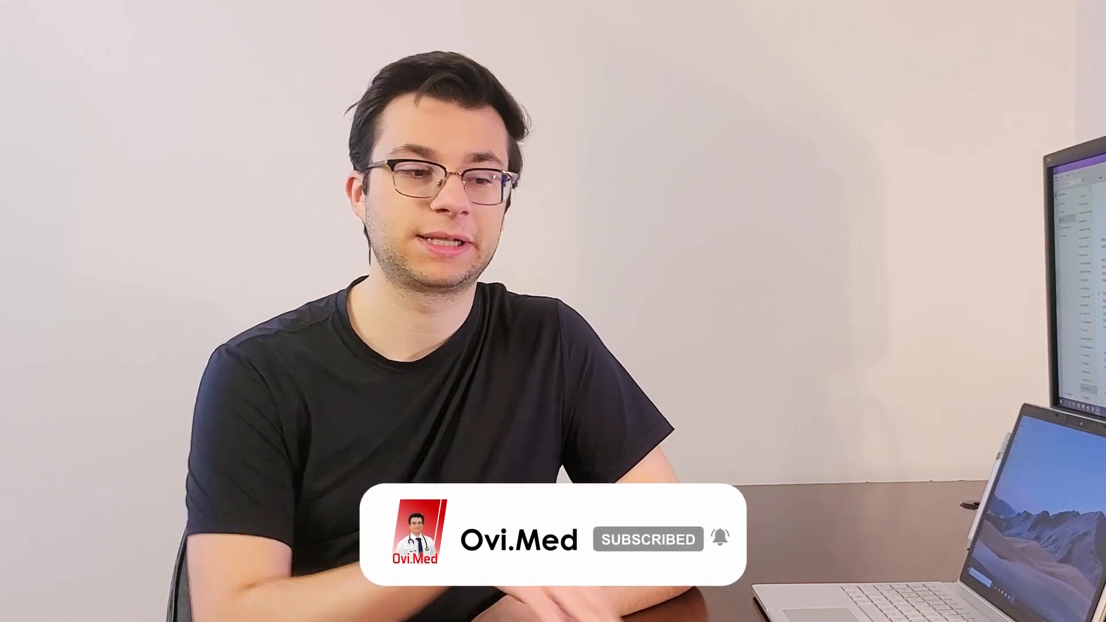